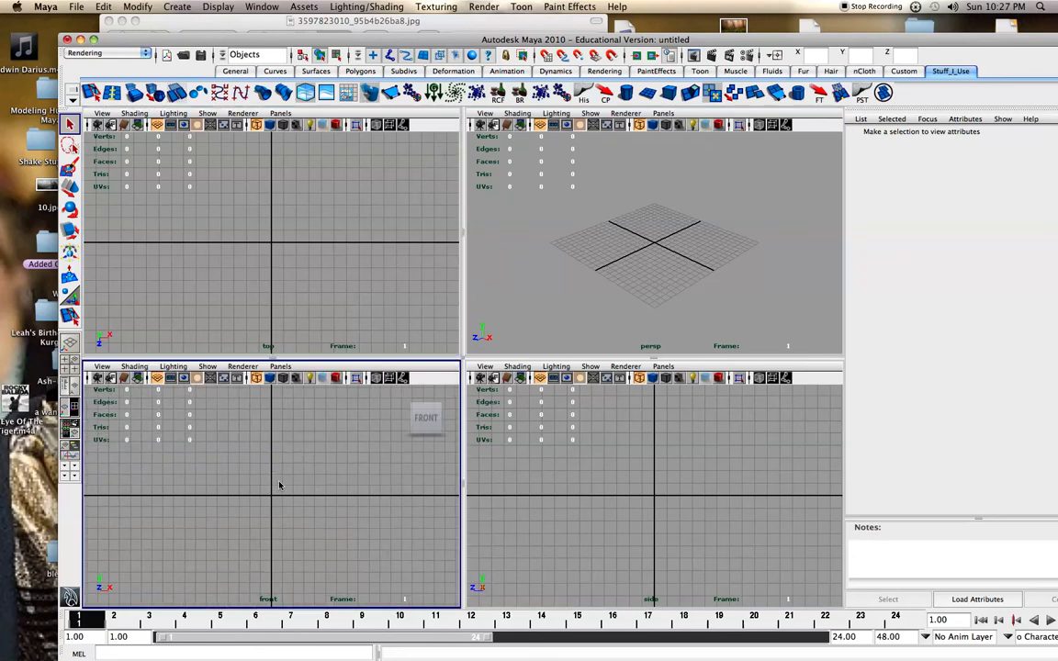
- Import the crossed-swords JPG as an image plane behind the front view
click(103, 365)
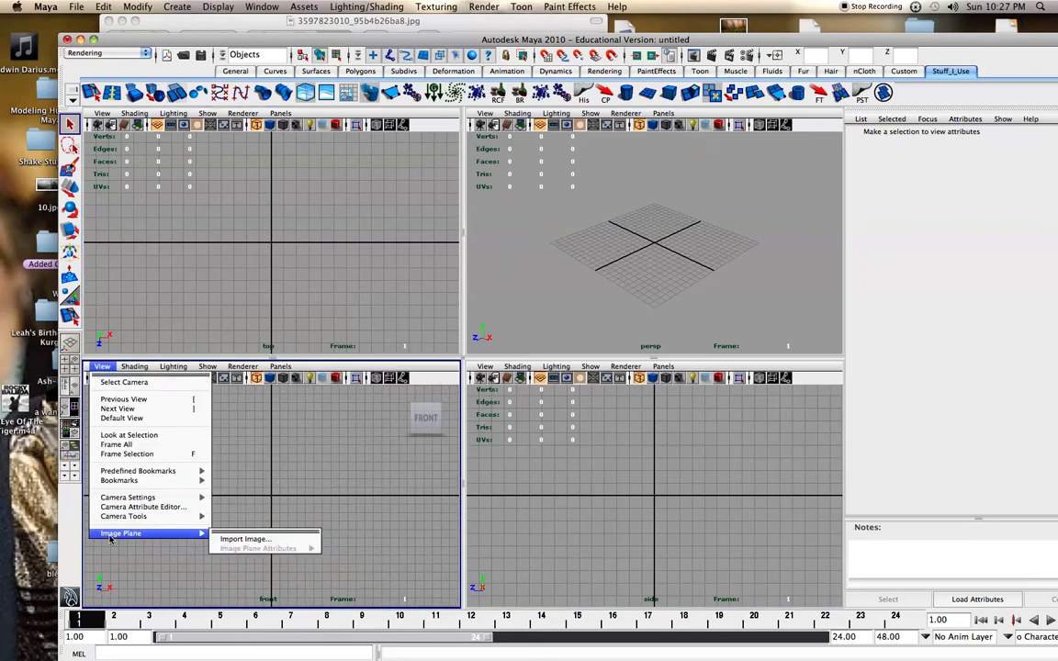
click(247, 540)
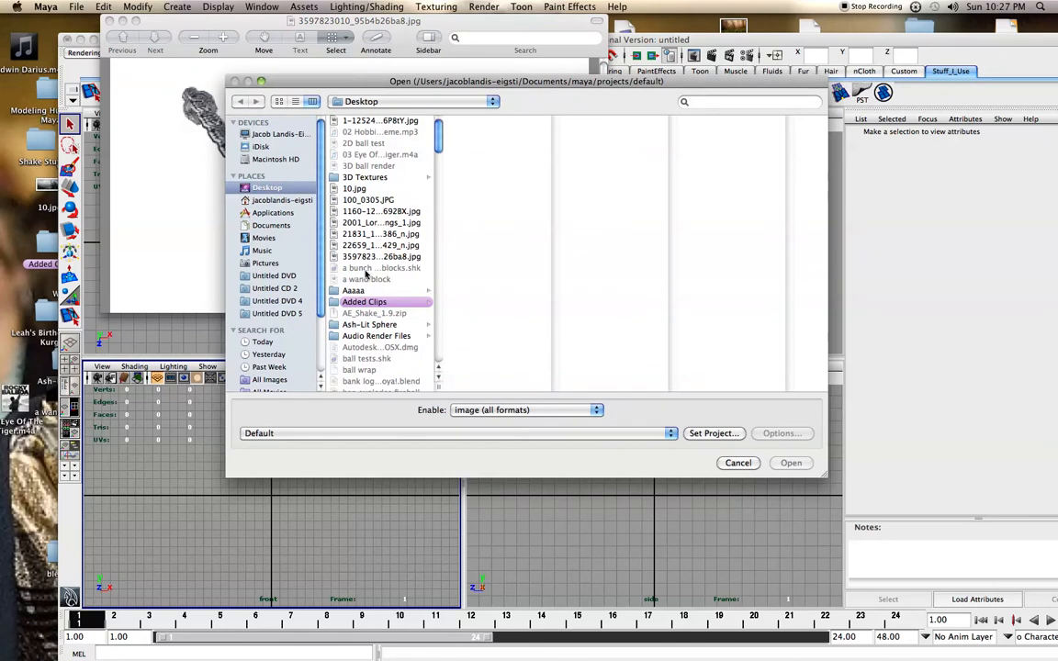
click(383, 258)
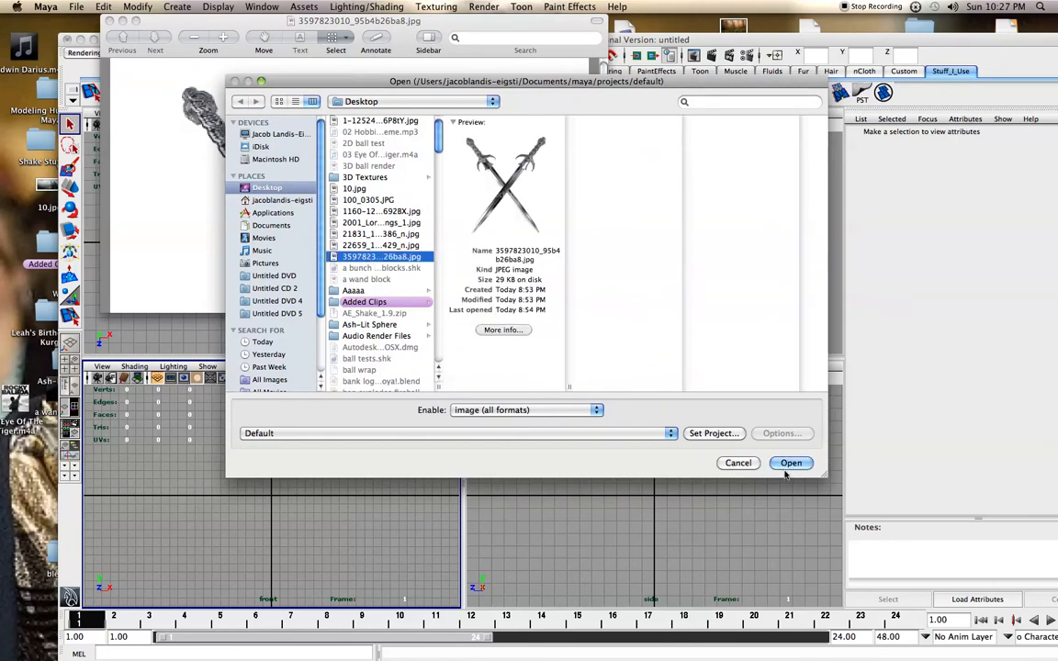
click(790, 463)
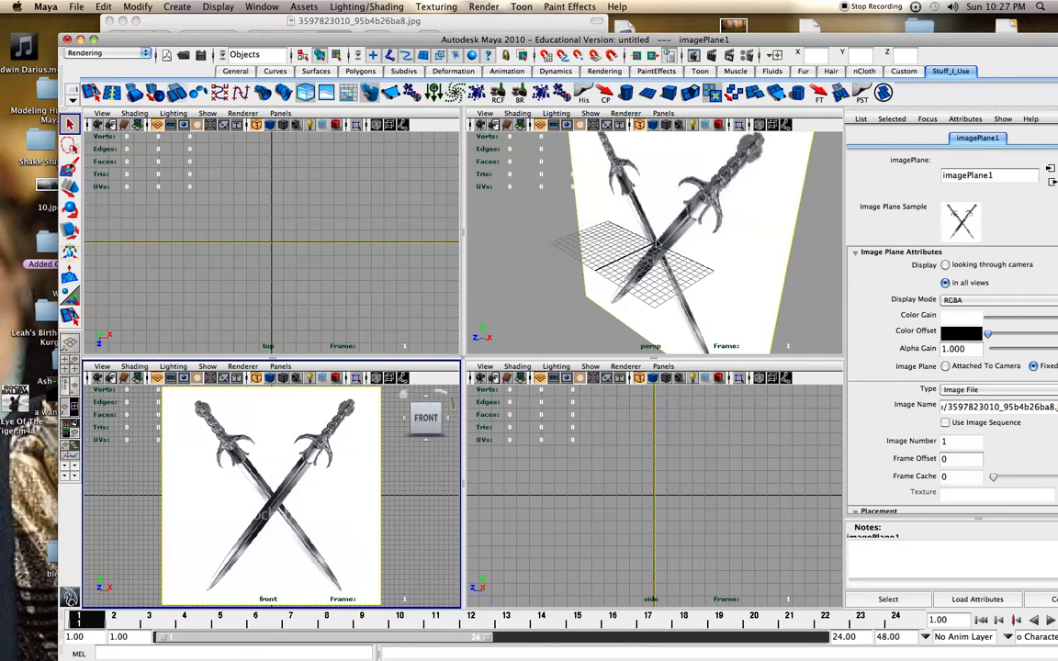
mouse_move(676, 225)
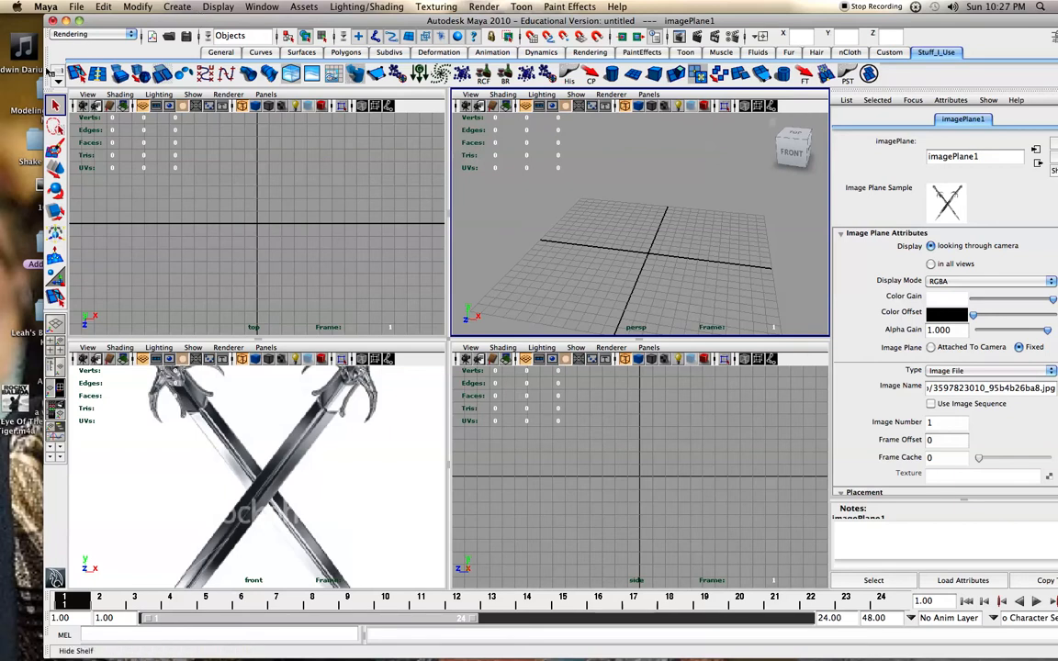
- Browse the shelf and Texturing menus, then show the menu set list at top left
click(59, 85)
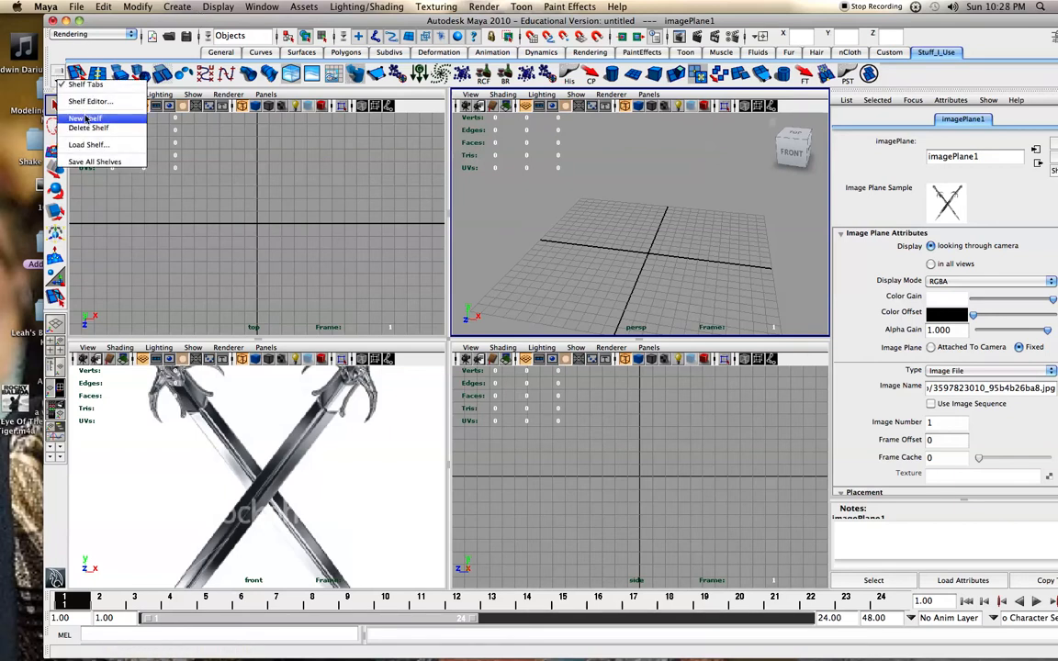
click(437, 7)
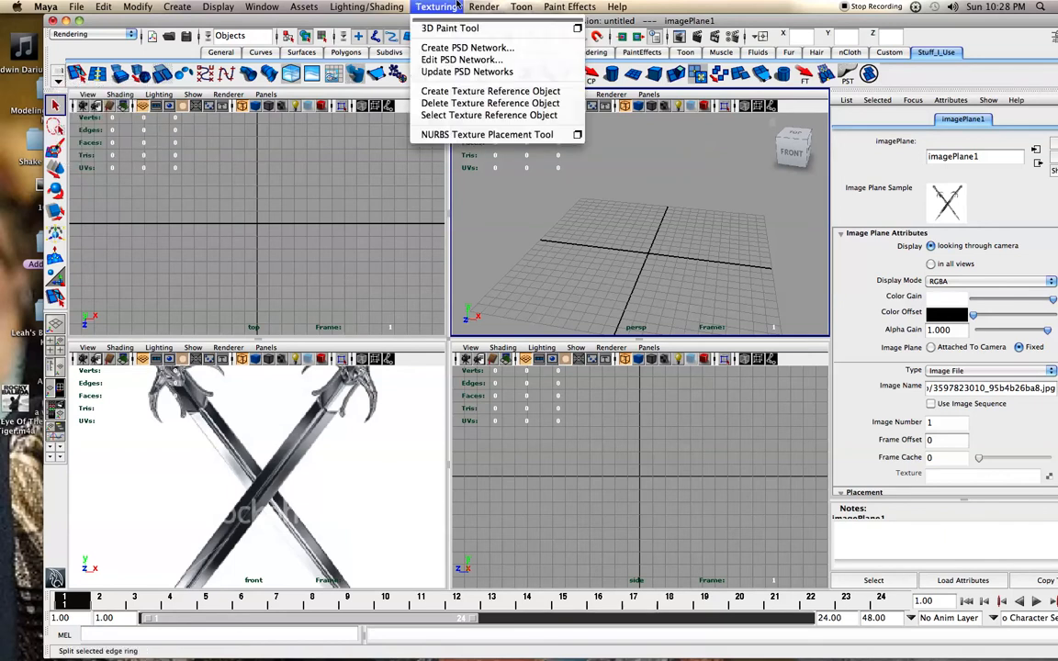
click(365, 7)
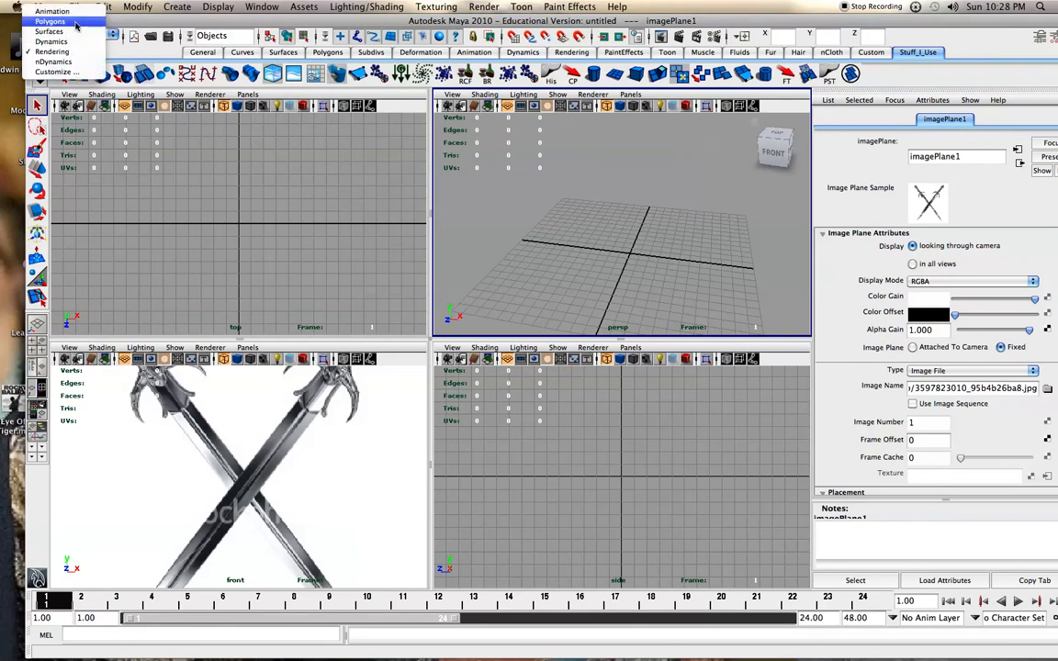
- Switch to the Polygons menu set and tilt the new cube to match a blade's angle
click(52, 22)
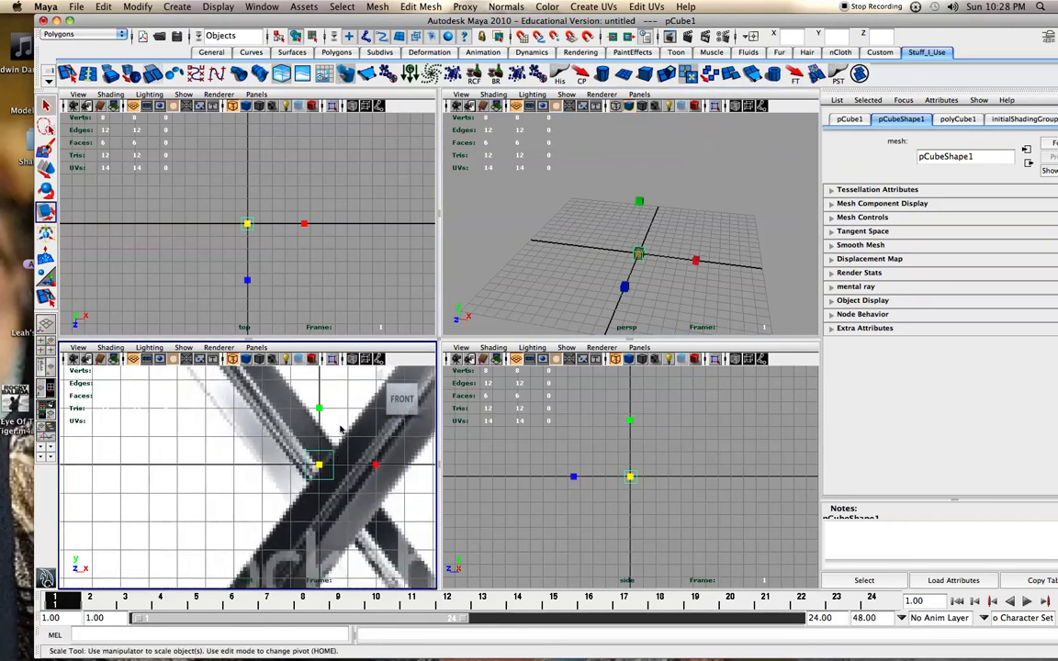
click(44, 189)
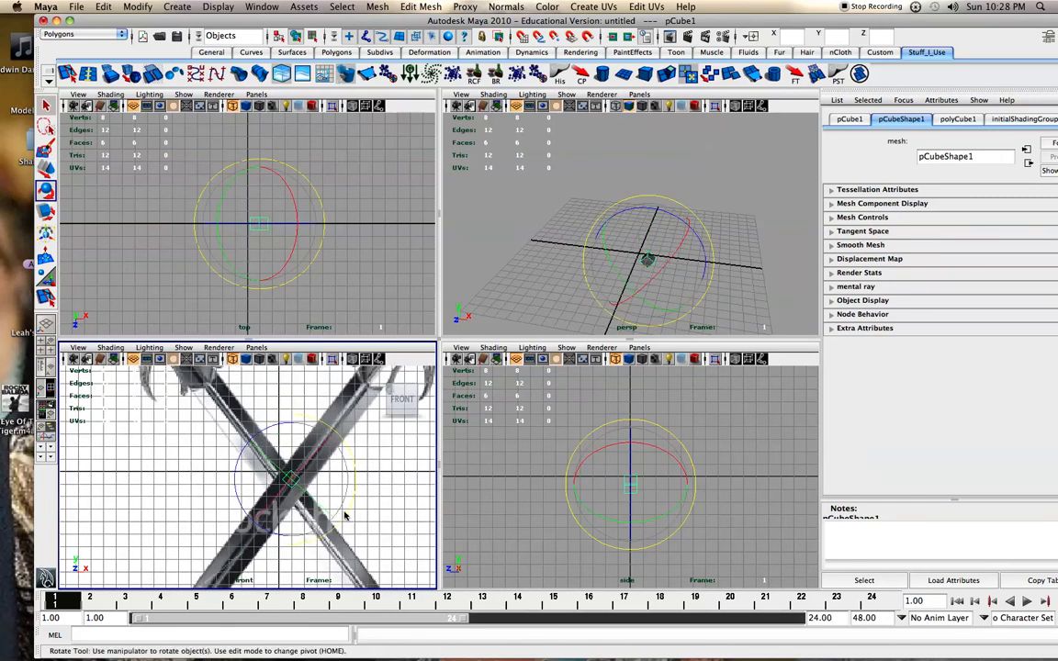
drag(304, 478, 346, 511)
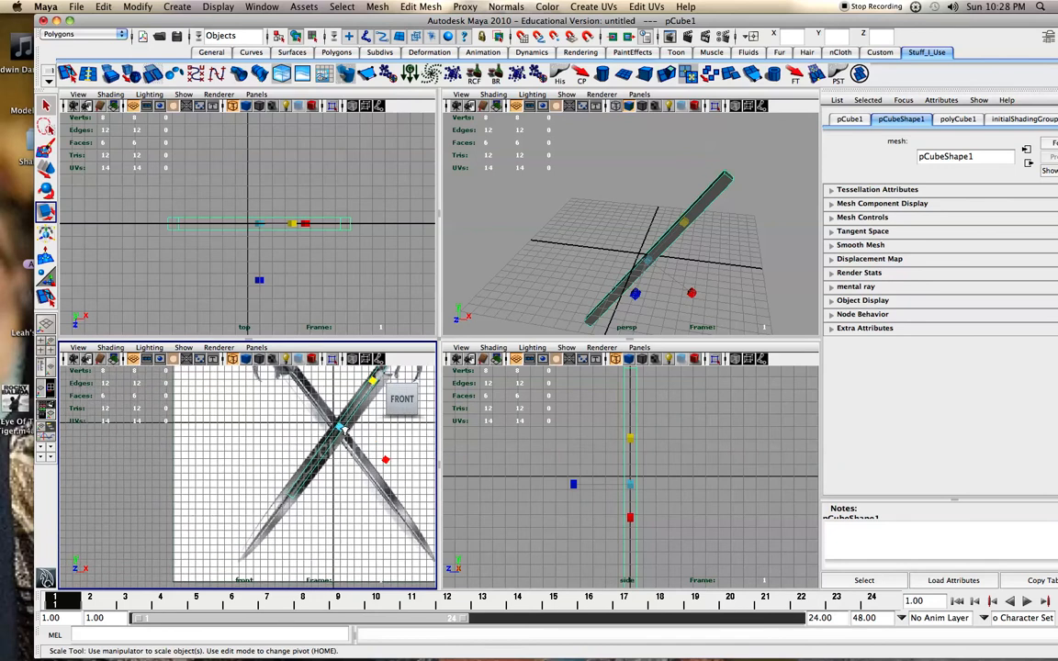
- Maximize the front view and scale and move the bar onto one sword blade
click(44, 191)
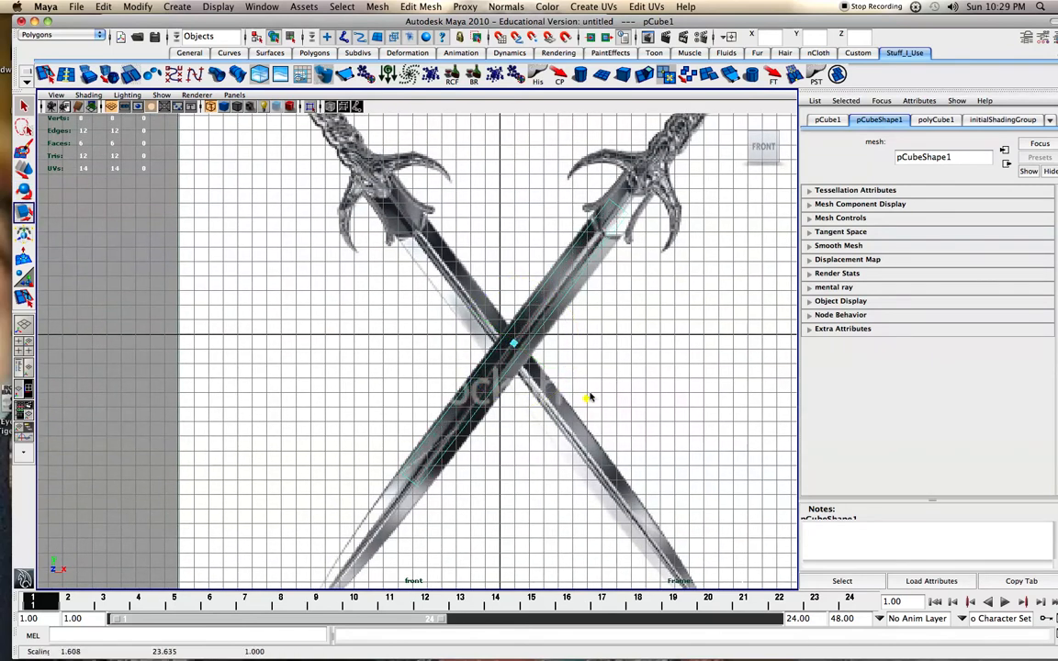
drag(588, 397, 621, 421)
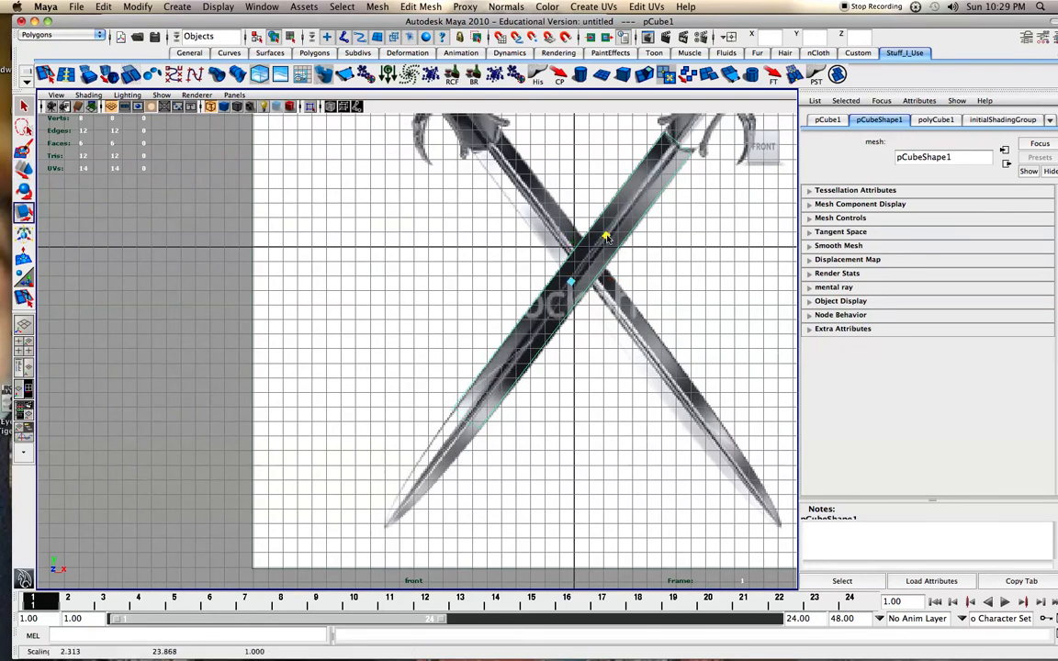
drag(606, 237, 618, 220)
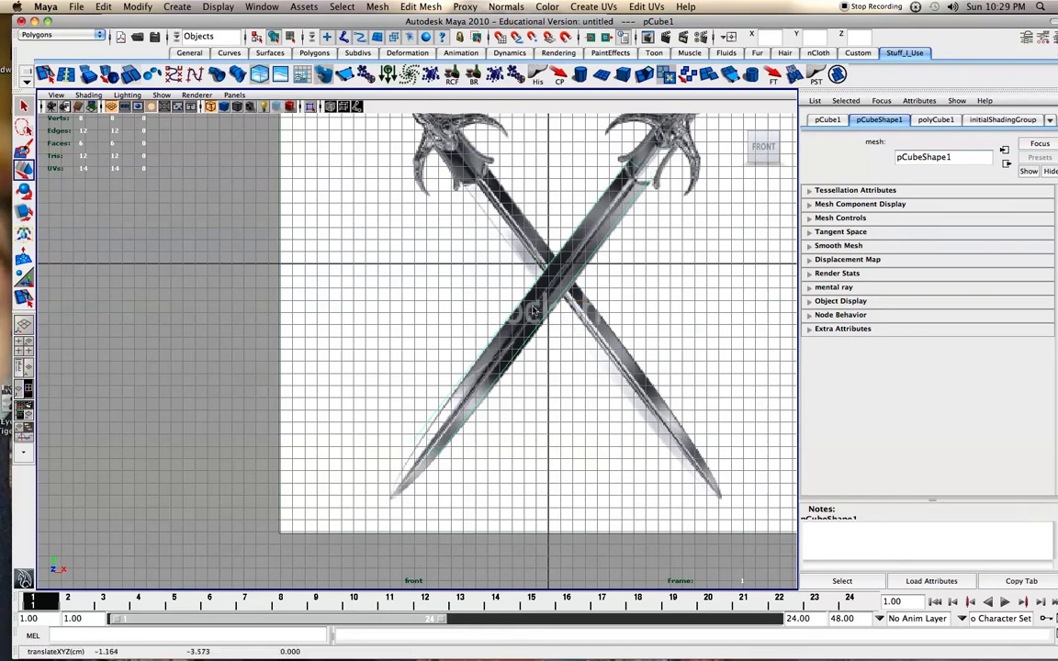
drag(529, 312, 530, 319)
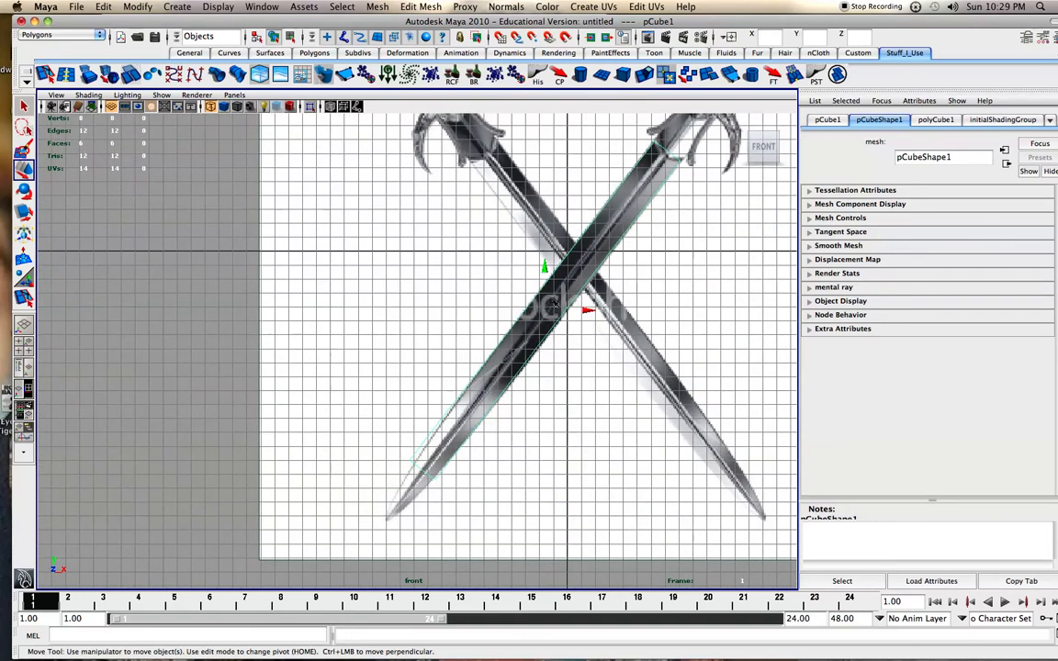
- Review the front view's Renderer and Shading menus and change the bar's shading
click(196, 96)
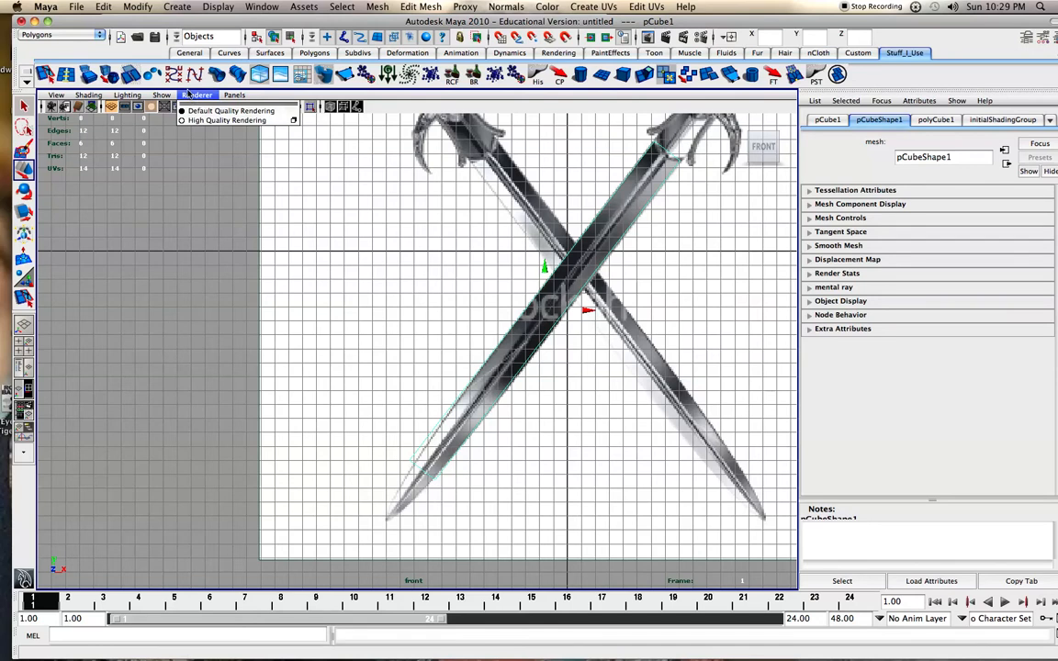
click(88, 96)
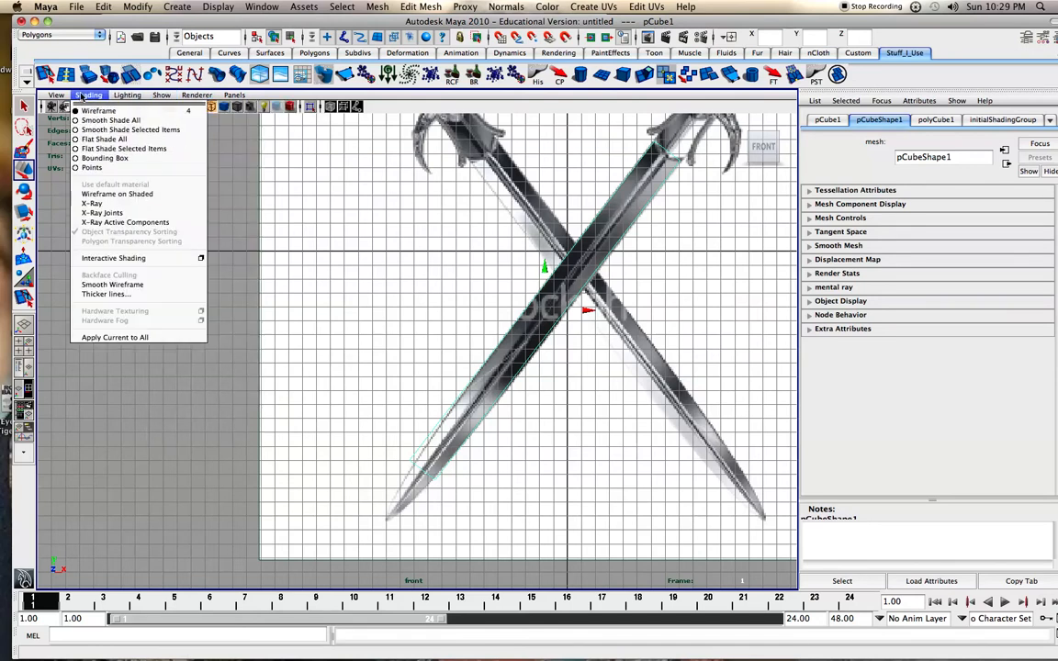
click(110, 120)
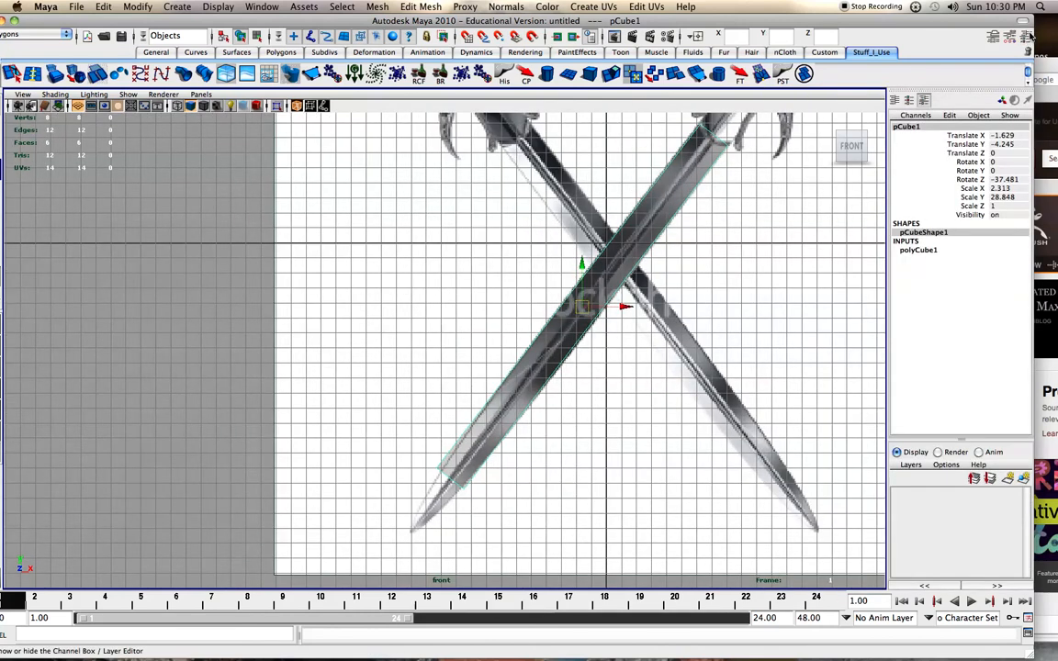
- Expand polyCube1's construction inputs in the Channel Box and raise its subdivisions
click(918, 250)
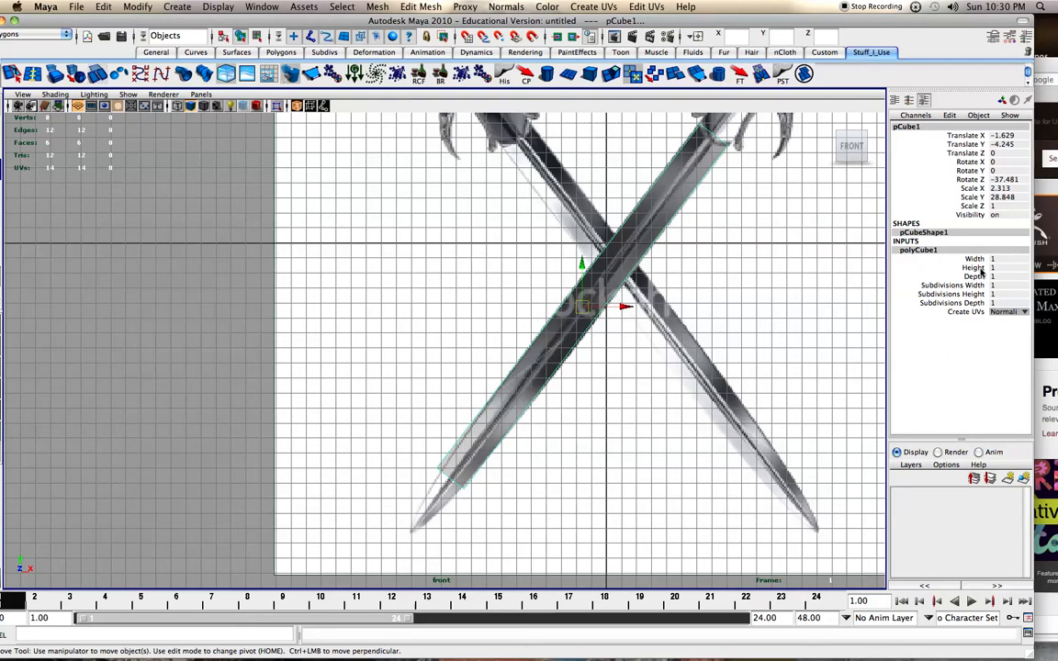
click(974, 269)
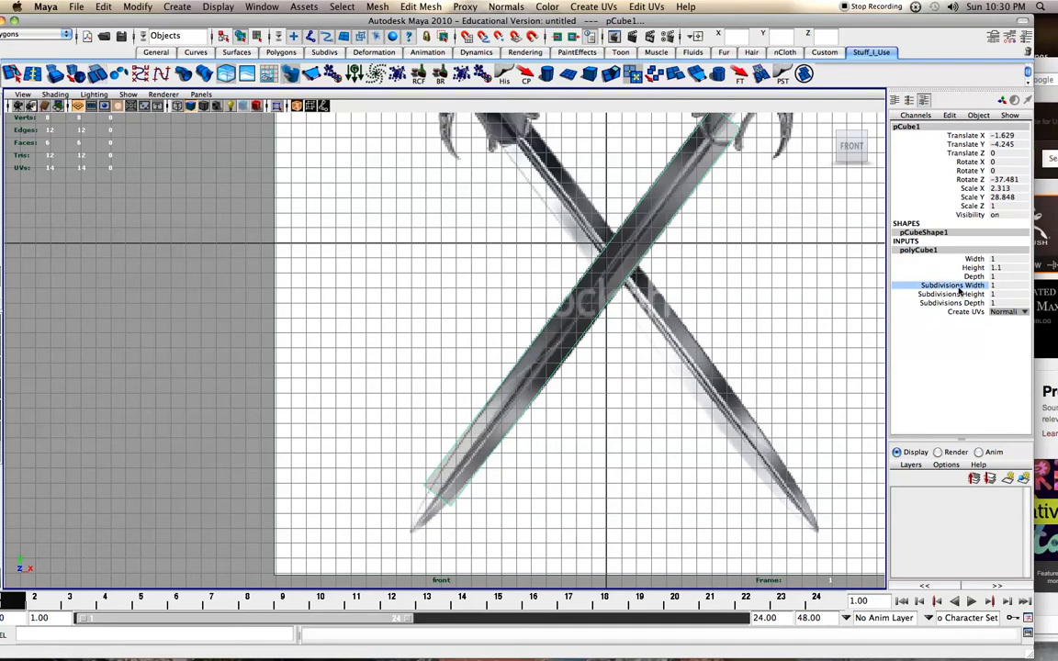
click(952, 294)
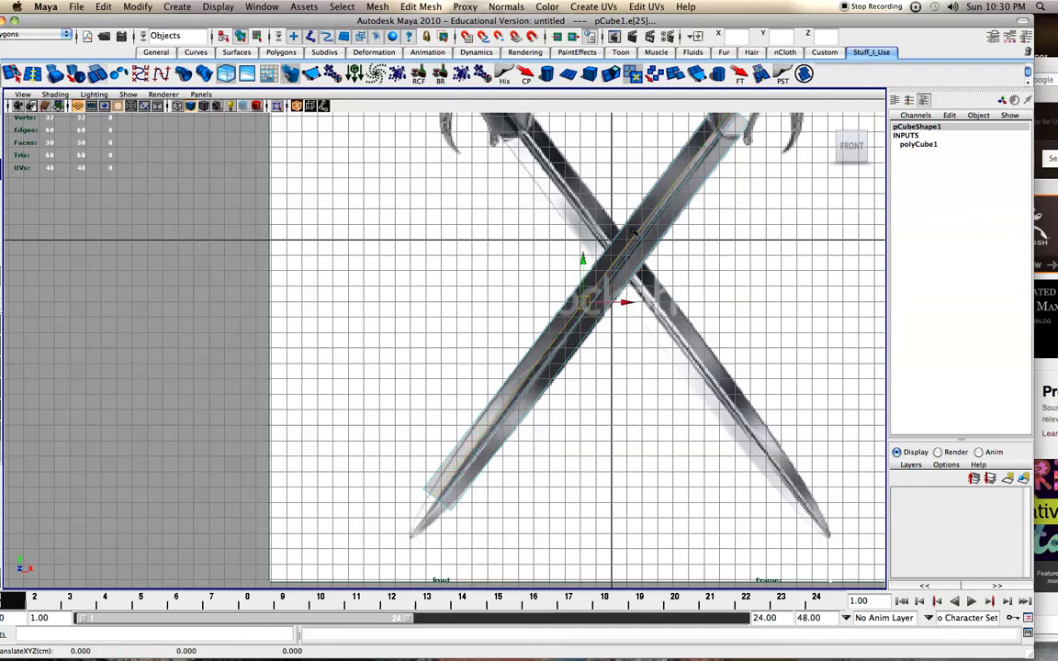
- Zoom on the blade in perspective and switch to face selection
key(space)
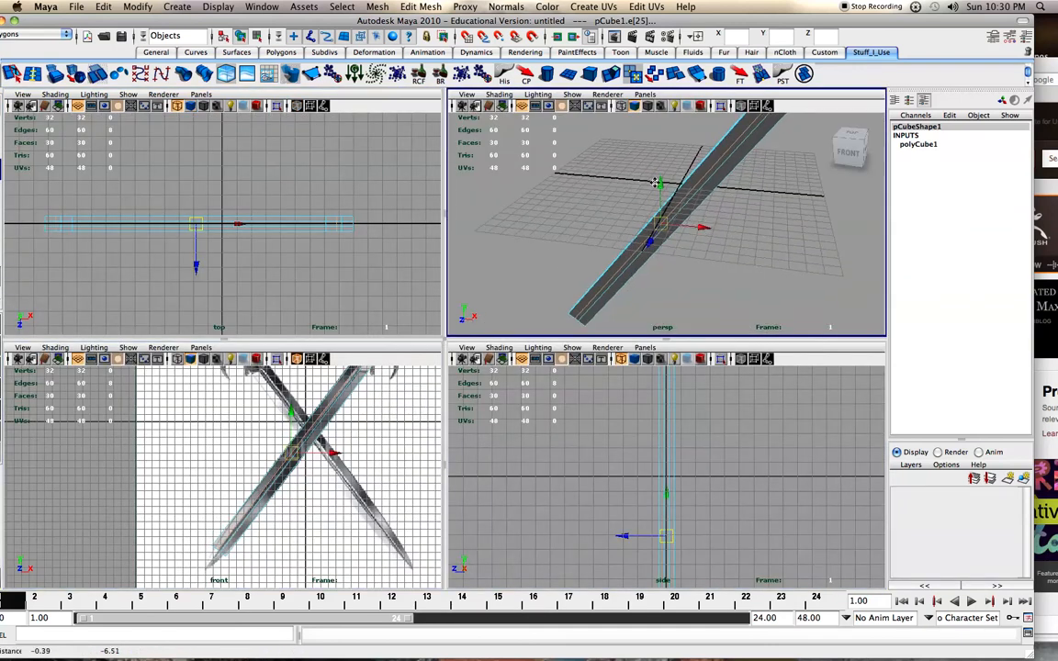
drag(653, 184, 669, 189)
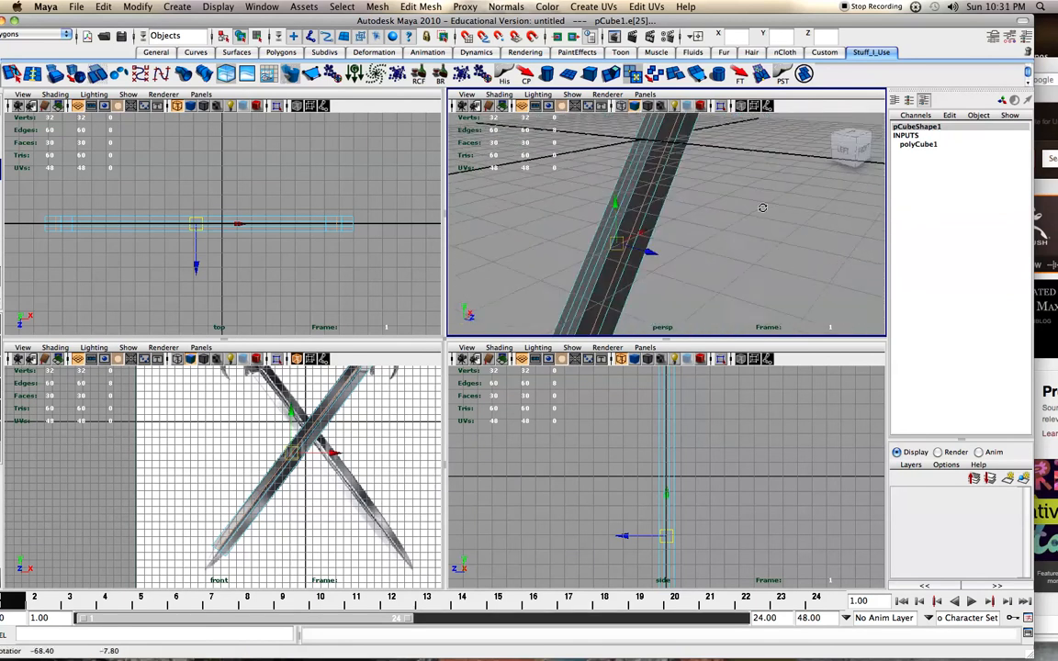
right_click(658, 227)
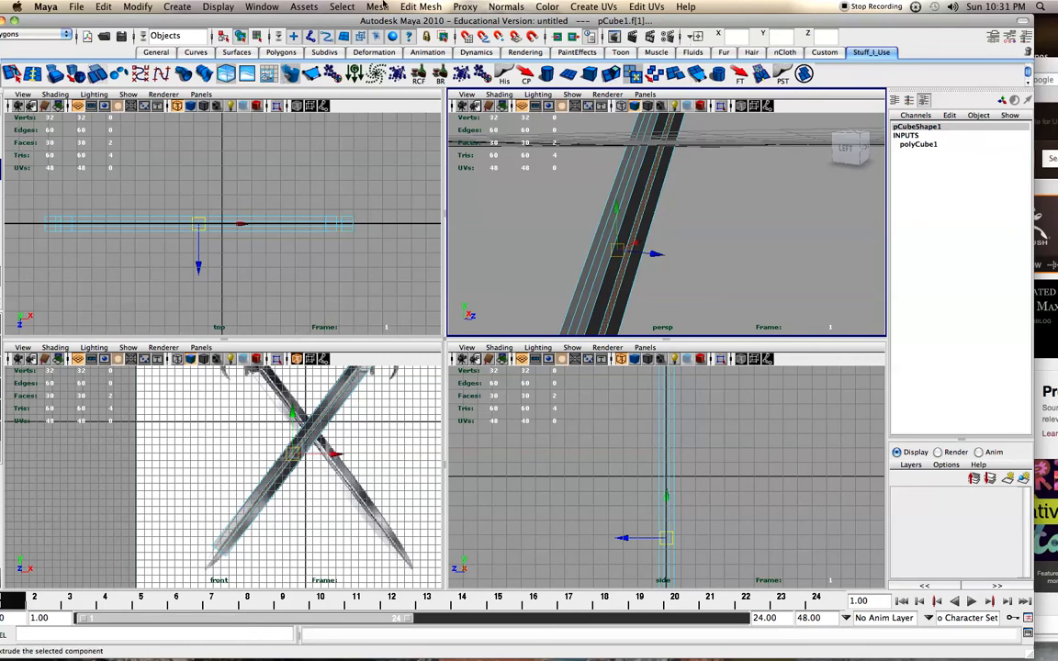
- Extrude the selected blade faces via the Edit Mesh Extrude options
click(378, 8)
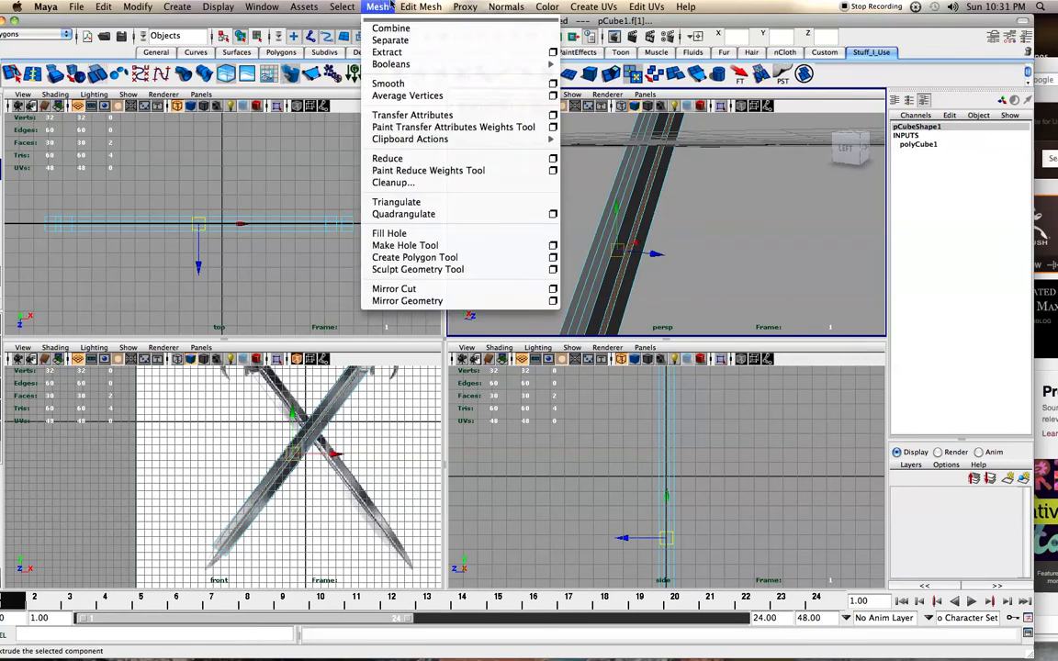
click(421, 7)
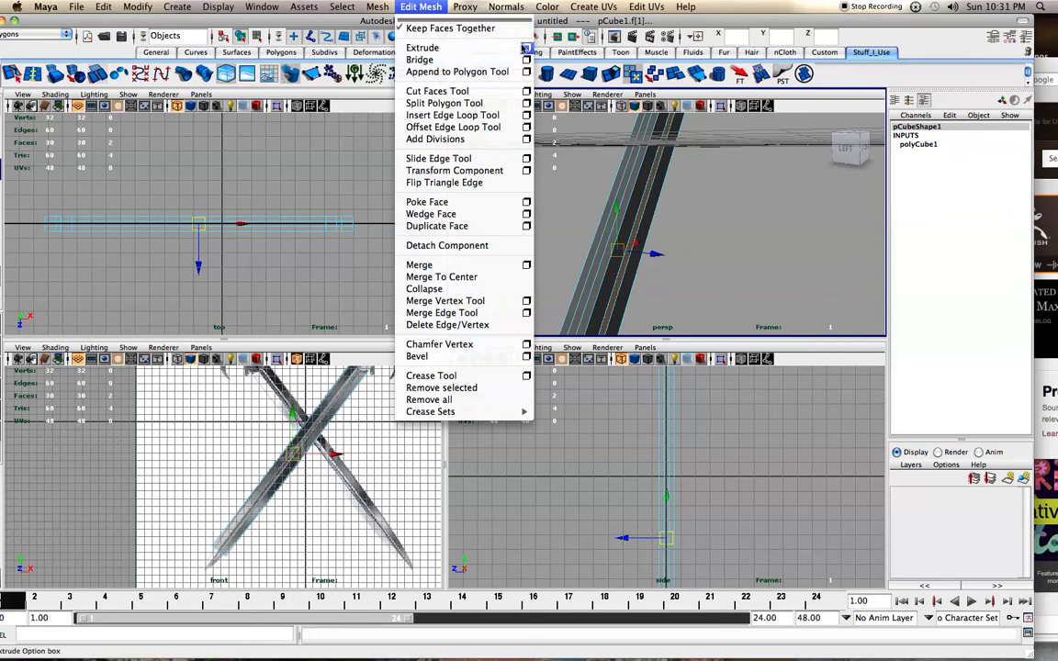
click(525, 47)
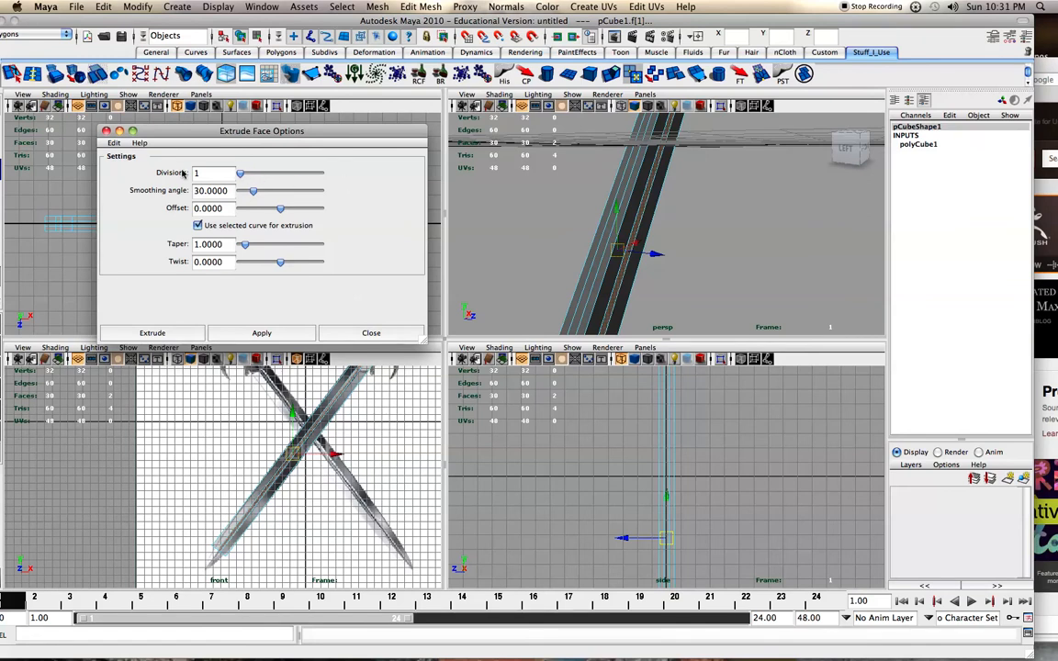
mouse_move(263, 243)
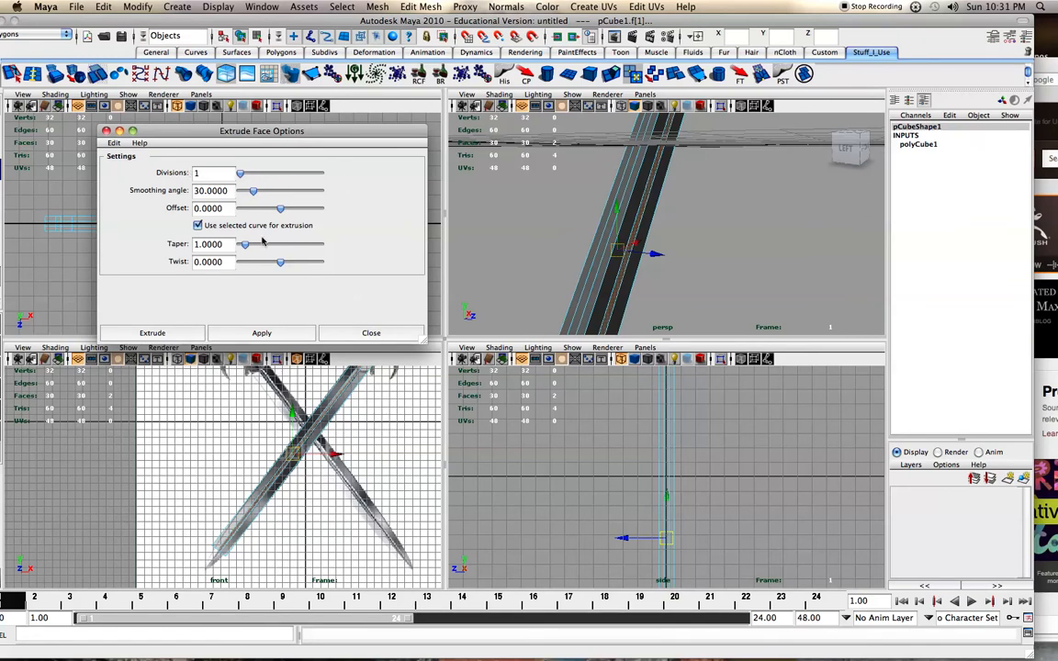
click(371, 333)
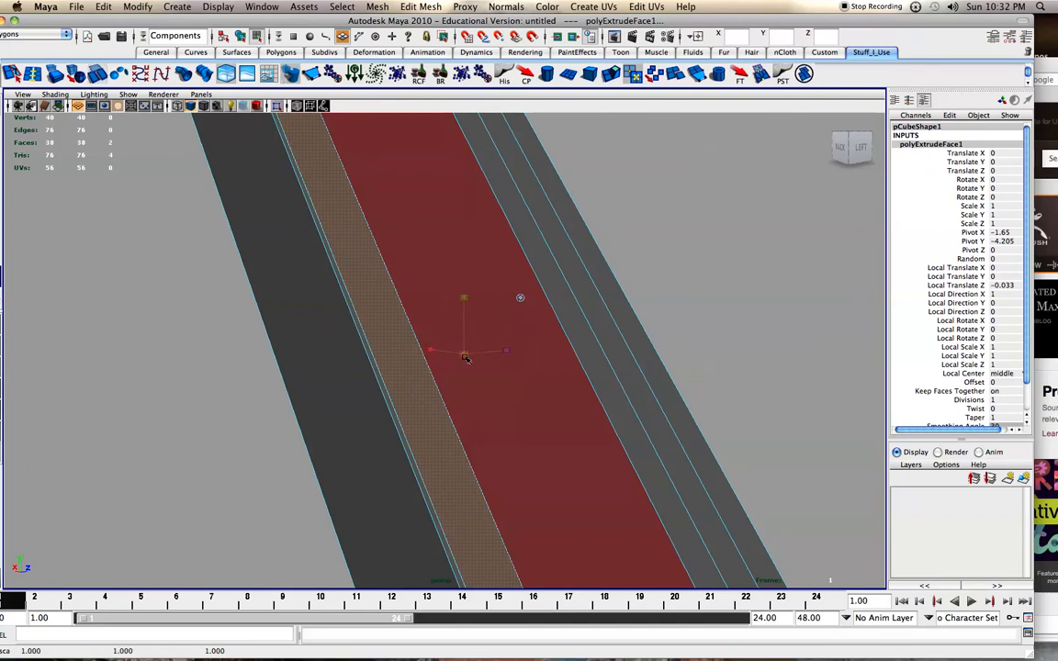
- Push the re-extruded faces inward to form the groove, then return to object selection
drag(463, 357, 450, 356)
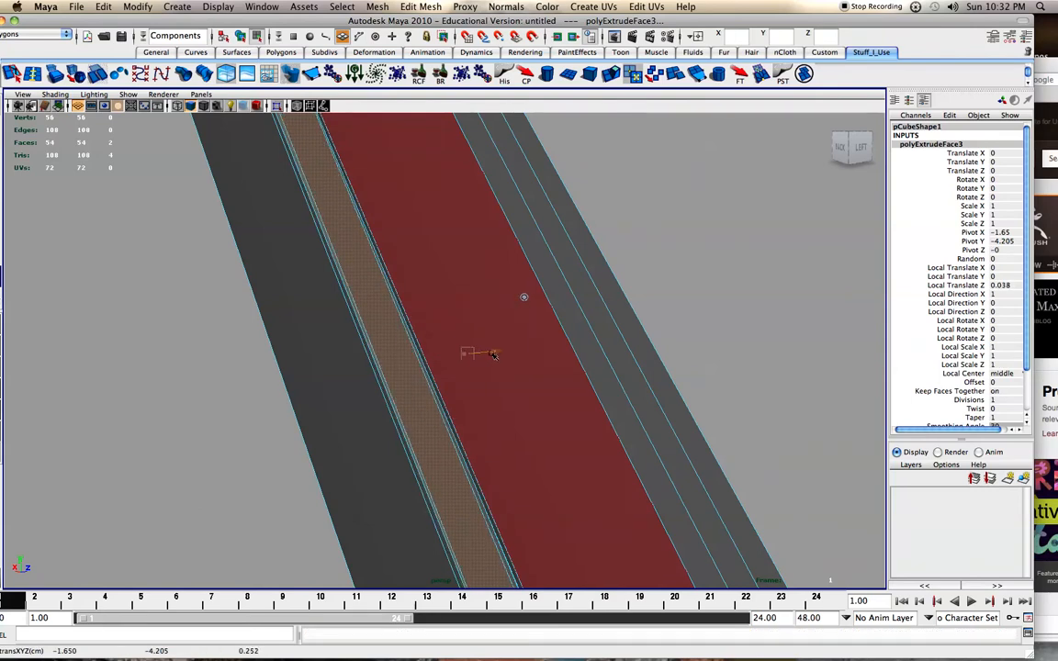
drag(494, 356, 482, 357)
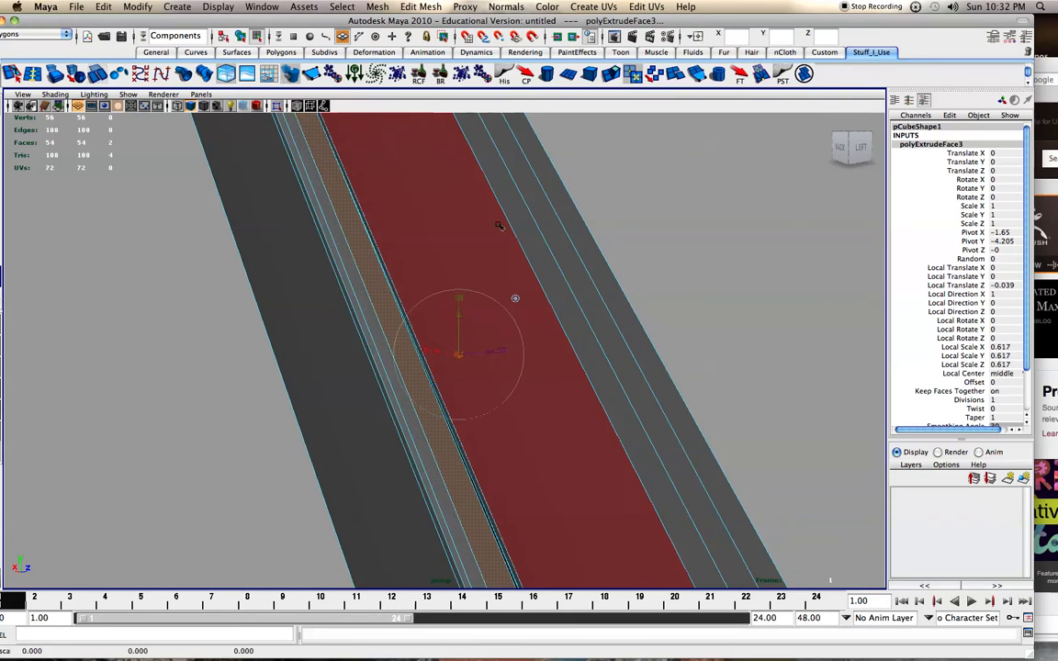
right_click(487, 235)
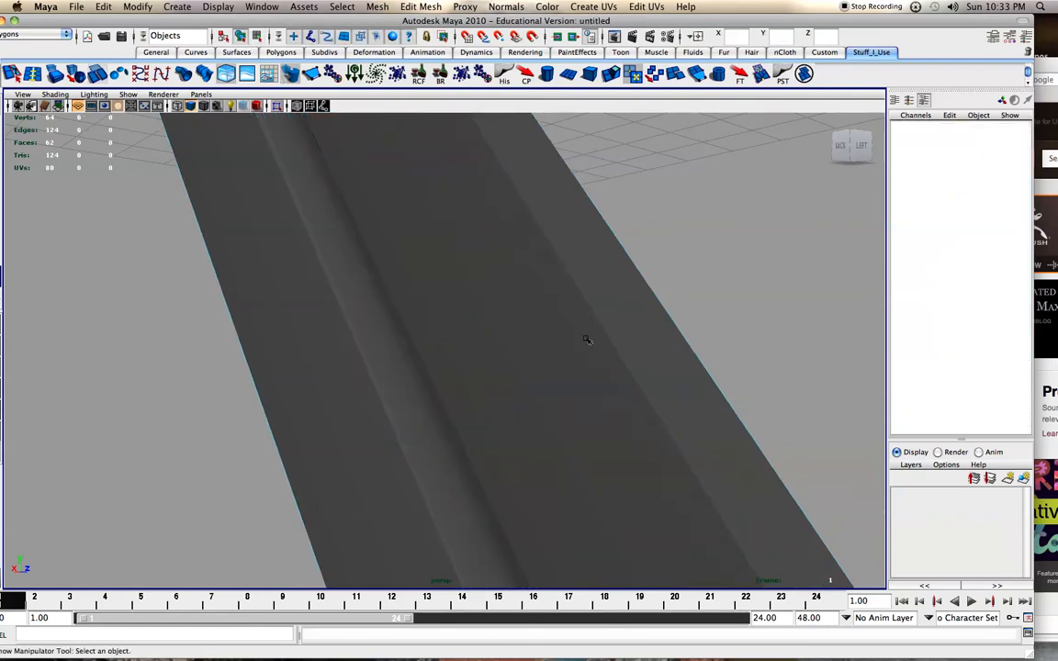
drag(588, 340, 363, 372)
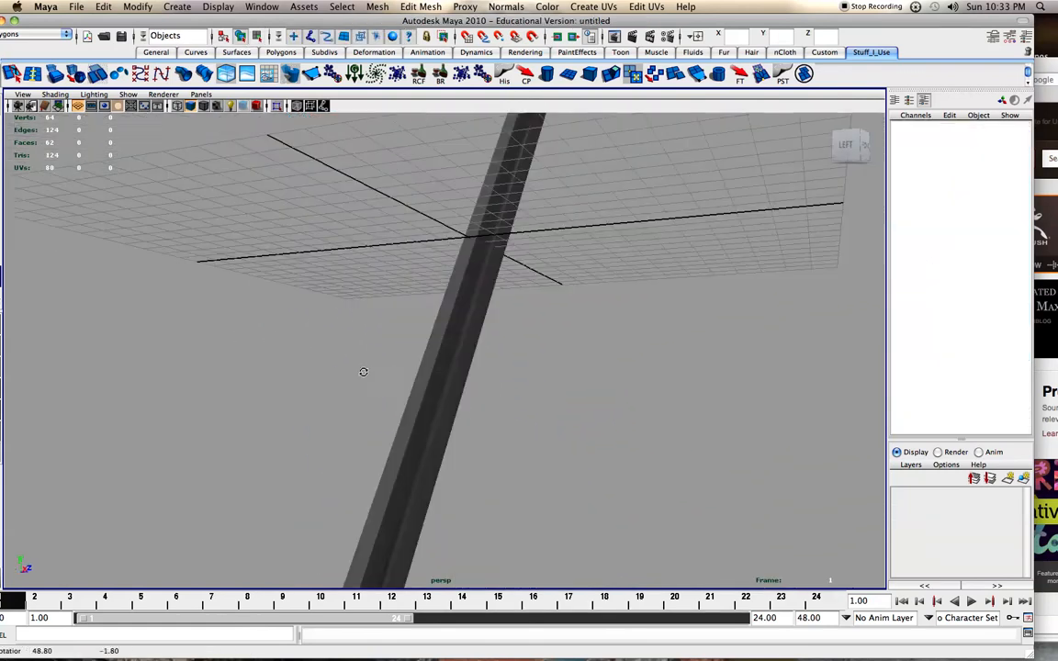
drag(364, 371, 386, 372)
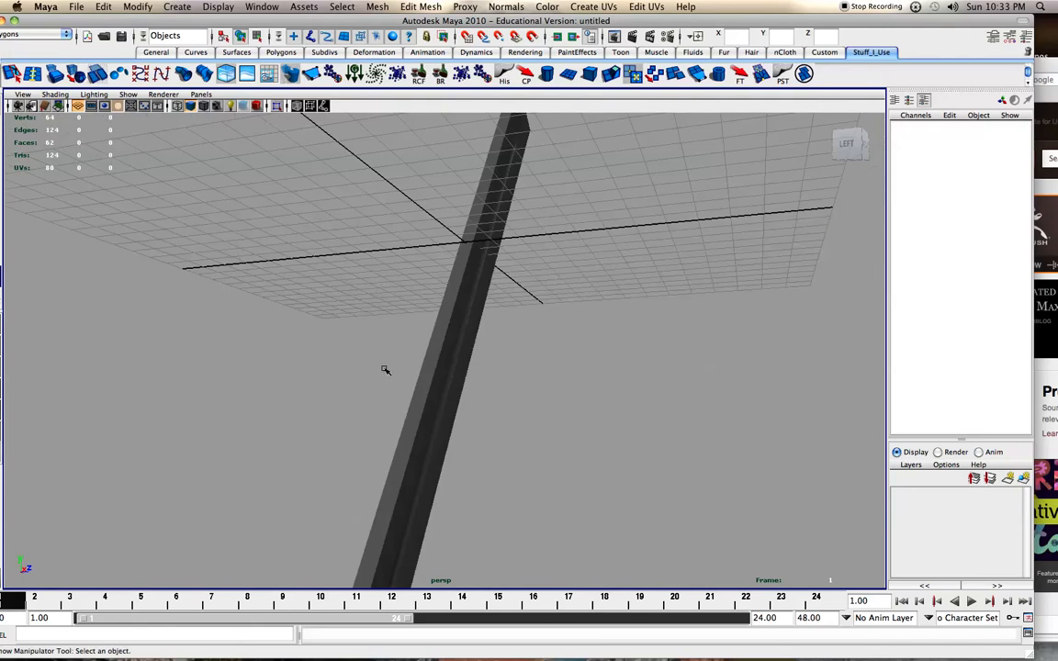
drag(386, 371, 441, 384)
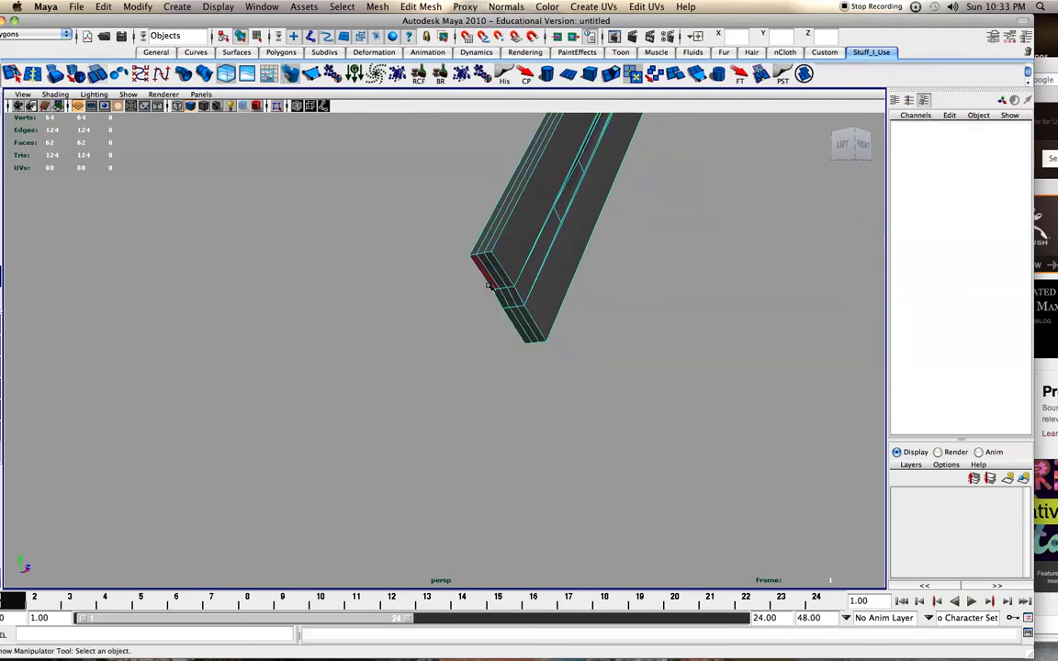
- Restore the four-view layout showing the grooved blade beside the reference
click(493, 285)
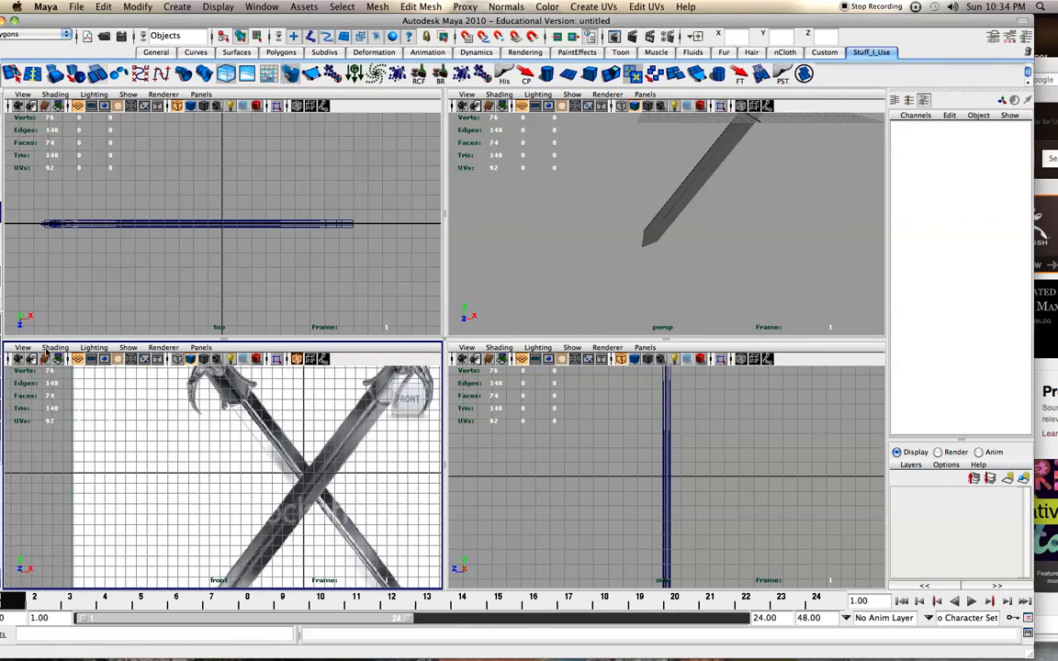
click(55, 348)
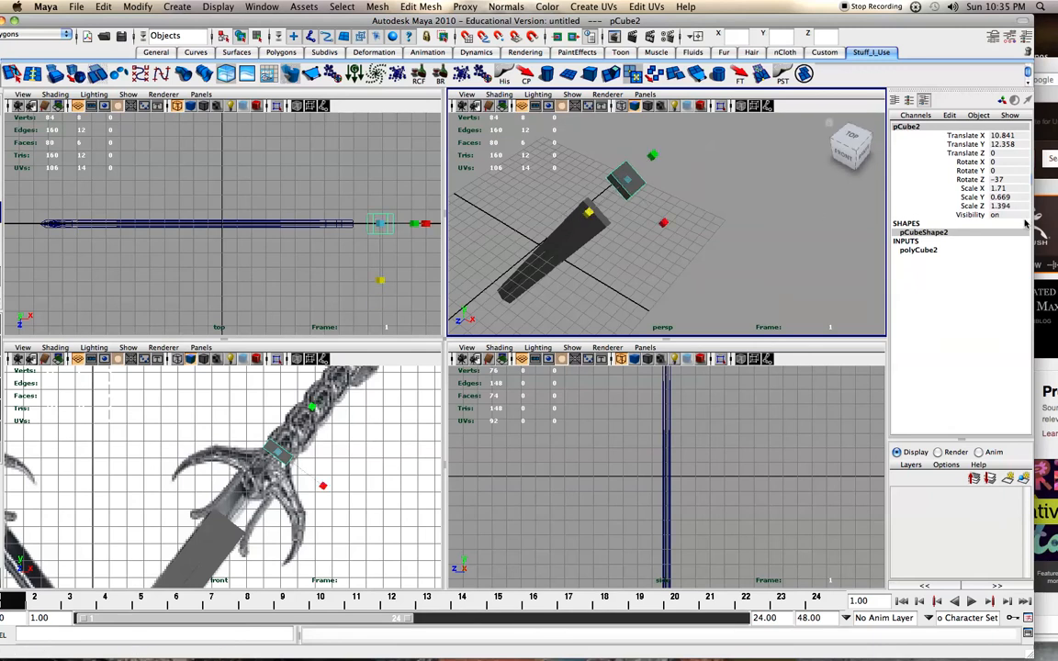
- Switch to scaling pCube2 to stretch it along the hilt
click(1002, 206)
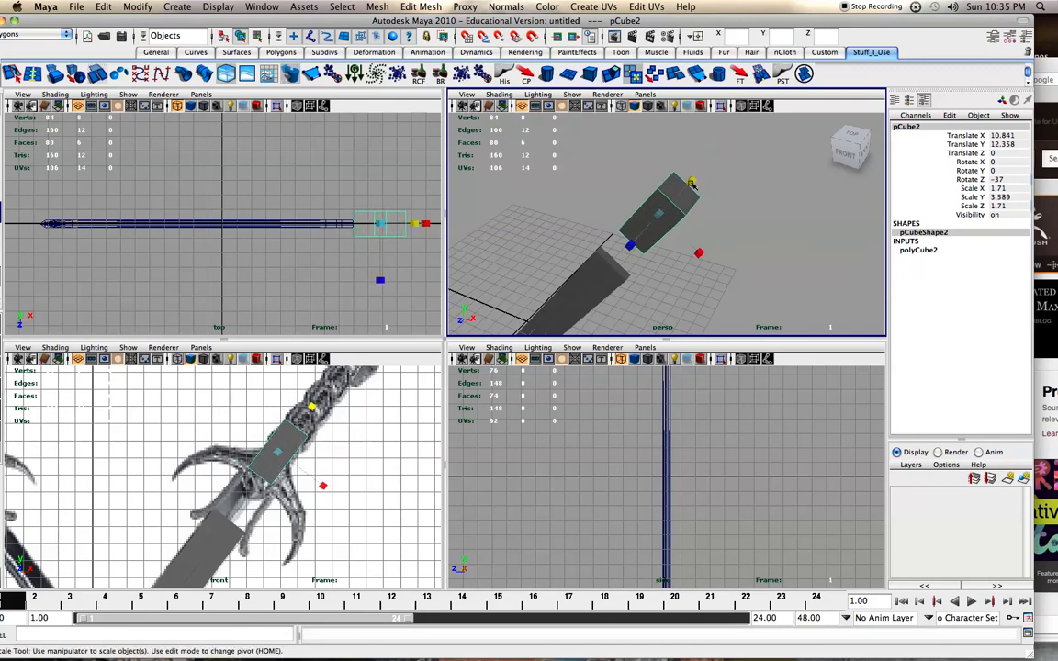
- Scale the second cube lengthwise into a handle and slide it onto the reference grip
drag(691, 180, 754, 119)
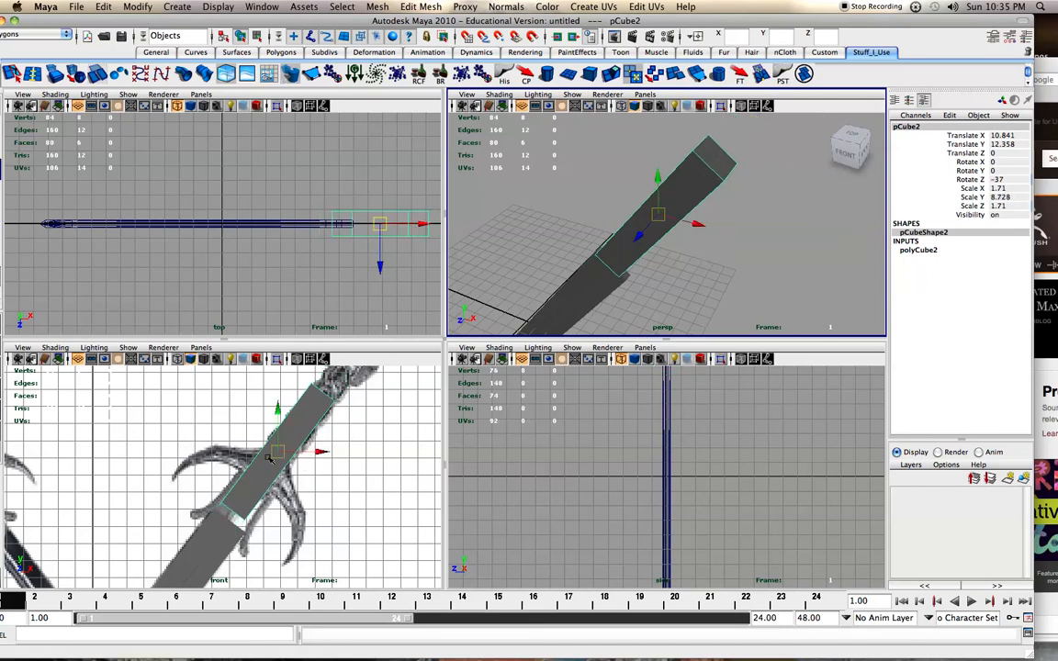
drag(272, 456, 309, 419)
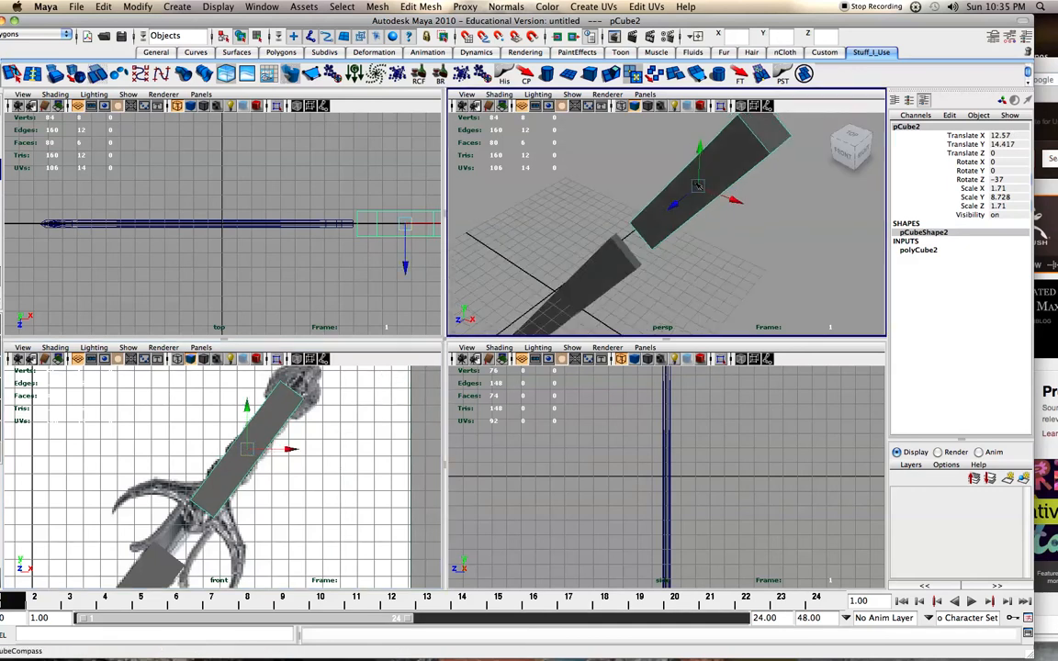
drag(698, 187, 691, 182)
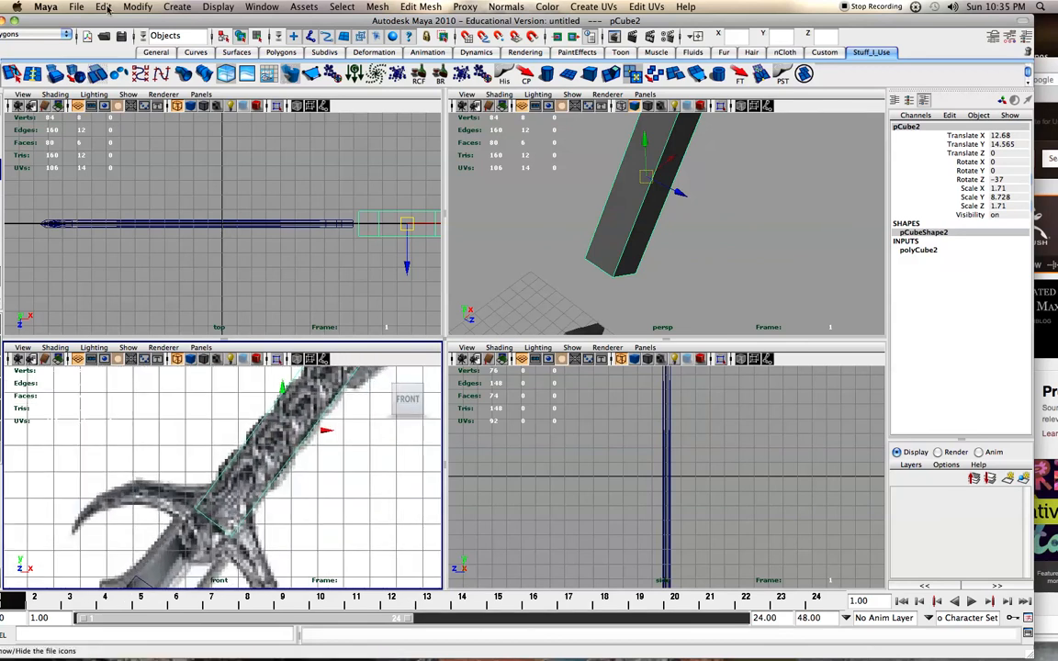
- Bring up the Edit Mesh commands for the handle cube
click(421, 7)
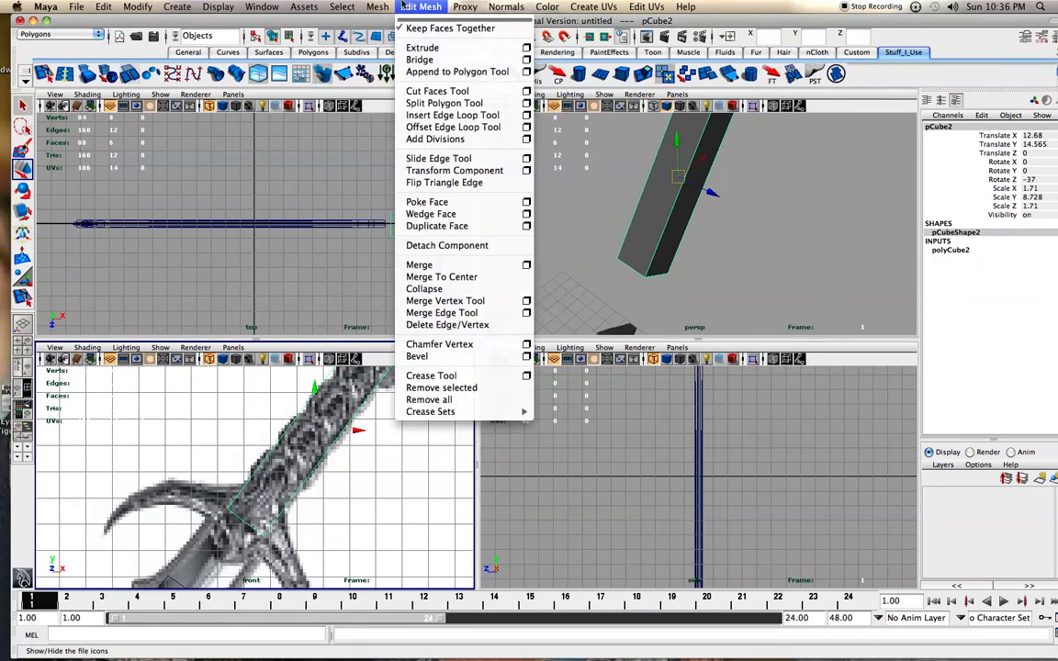
mouse_move(454, 171)
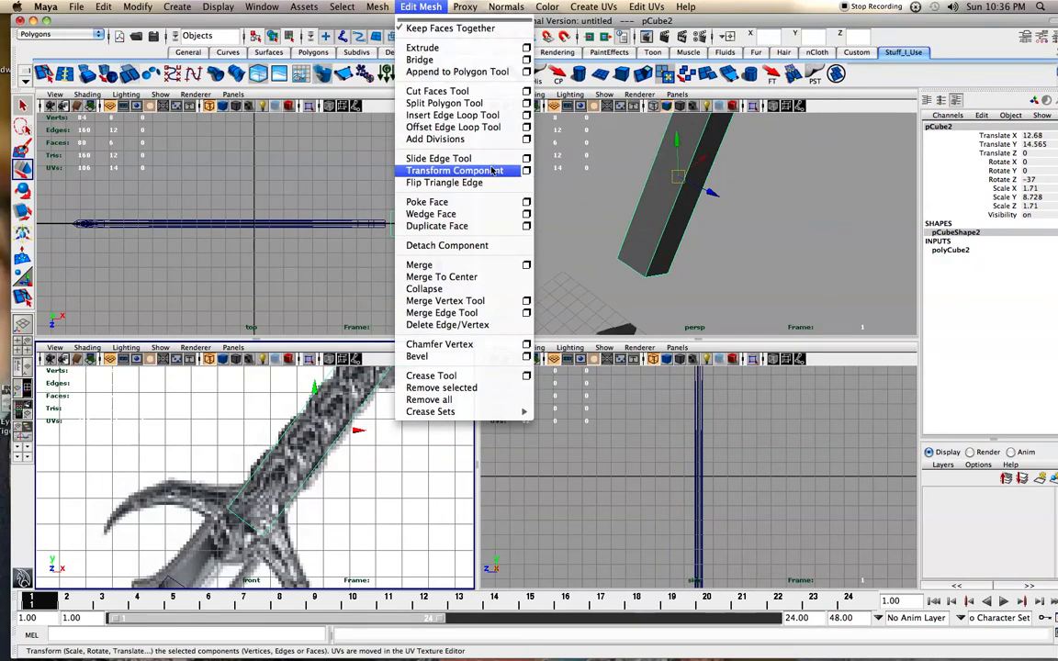